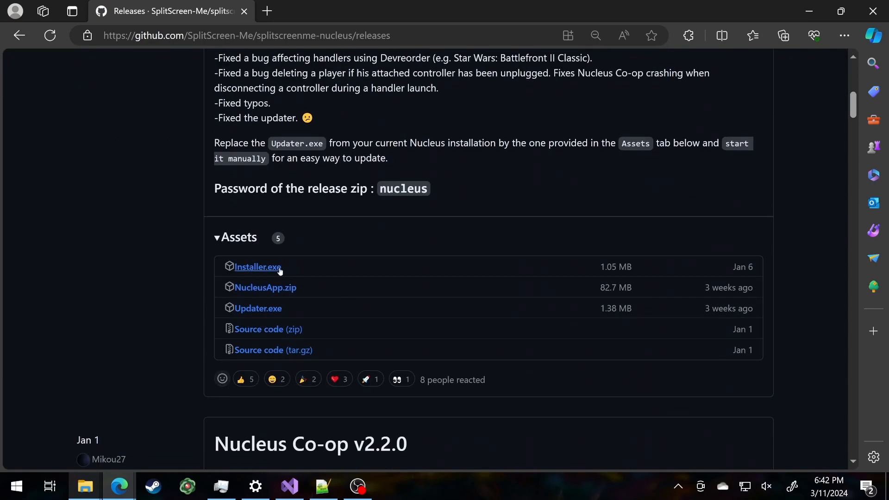
# Step: Download Installer.exe from the GitHub release, keep it past SmartScreen, and install to C:\NucleusCo-op
pyautogui.click(257, 267)
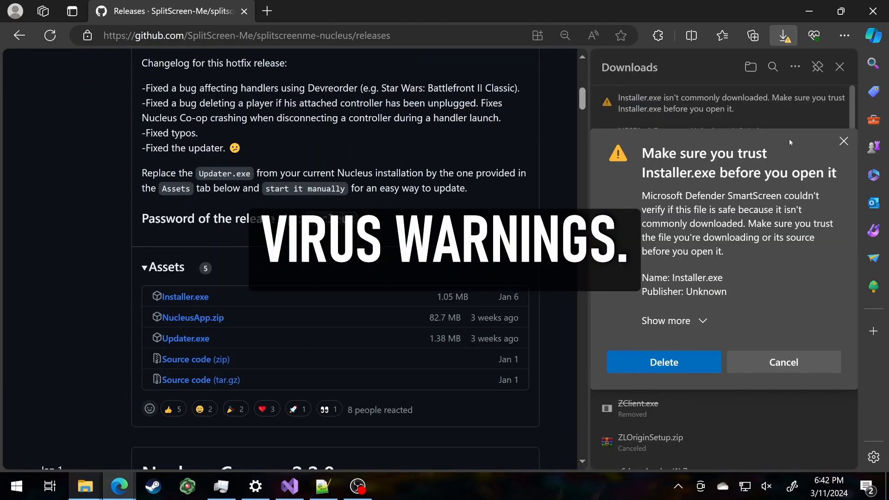
pyautogui.click(784, 362)
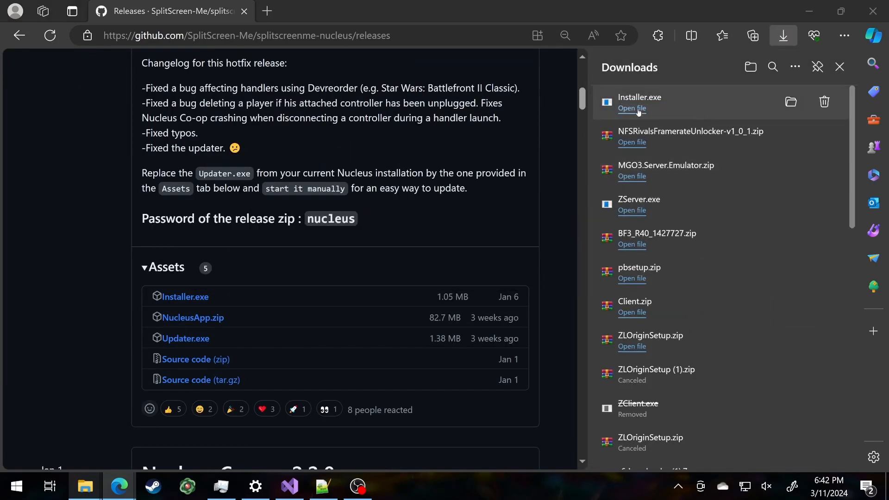
pyautogui.click(631, 110)
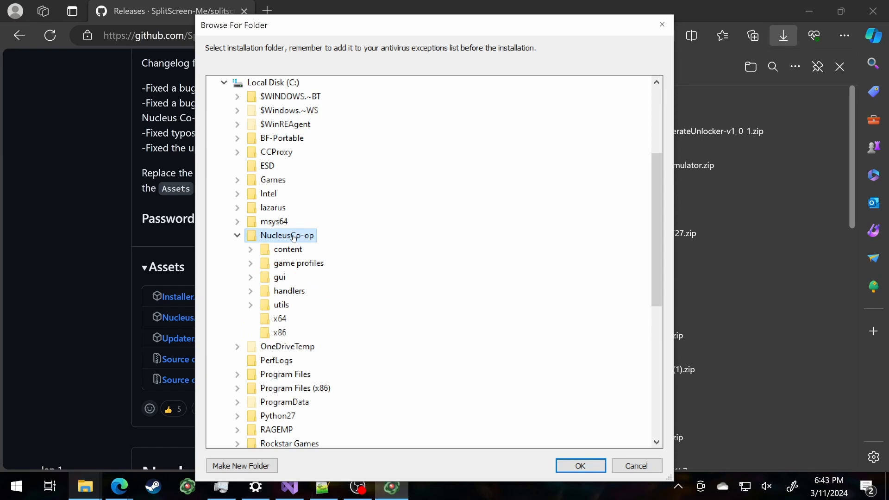
pyautogui.click(580, 466)
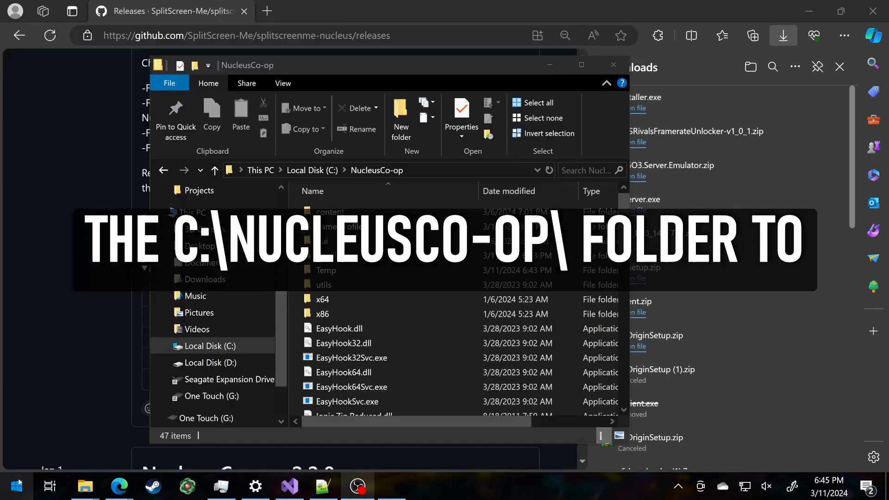
# Step: Add C:\NucleusCo-op as a folder exclusion in Virus & threat protection settings
pyautogui.click(391, 487)
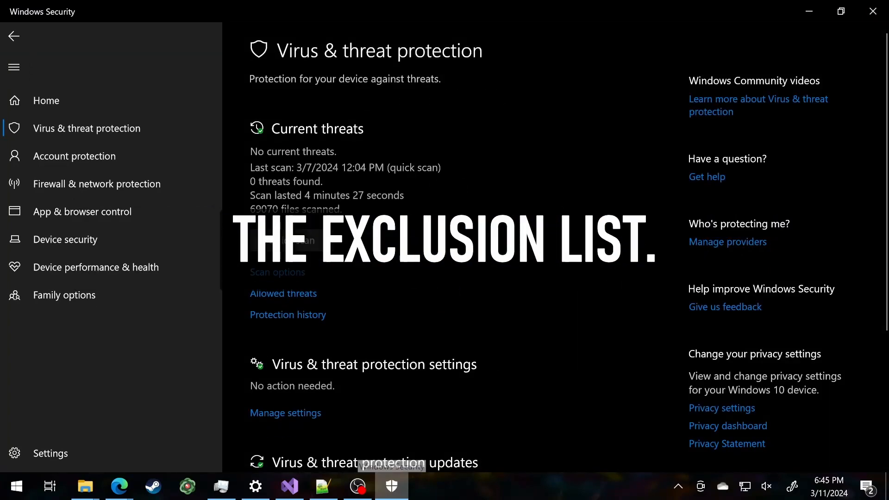
pyautogui.scroll(-3)
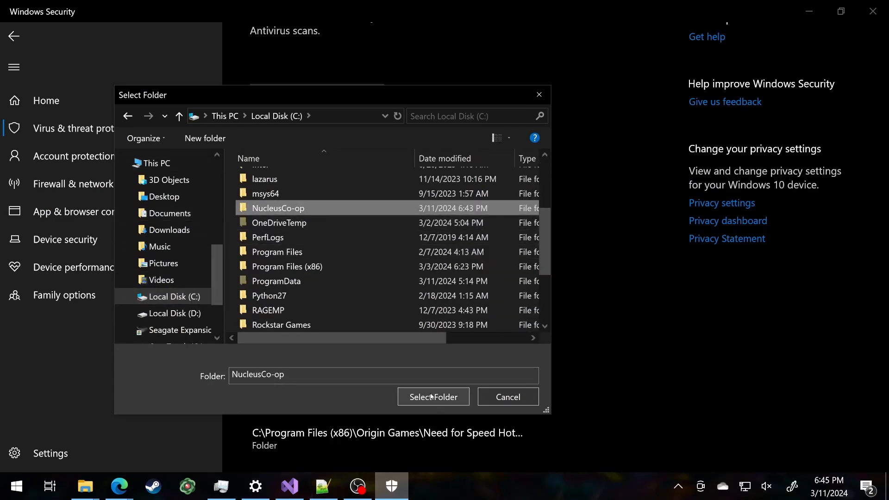
pyautogui.click(118, 486)
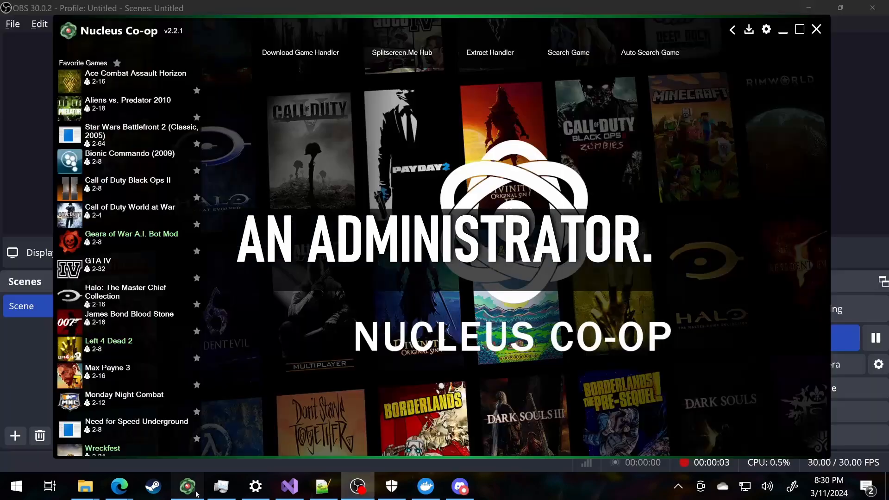
# Step: Search the handler hub for 'metal gear solid' and download the Metal Gear Solid V handler
pyautogui.click(300, 52)
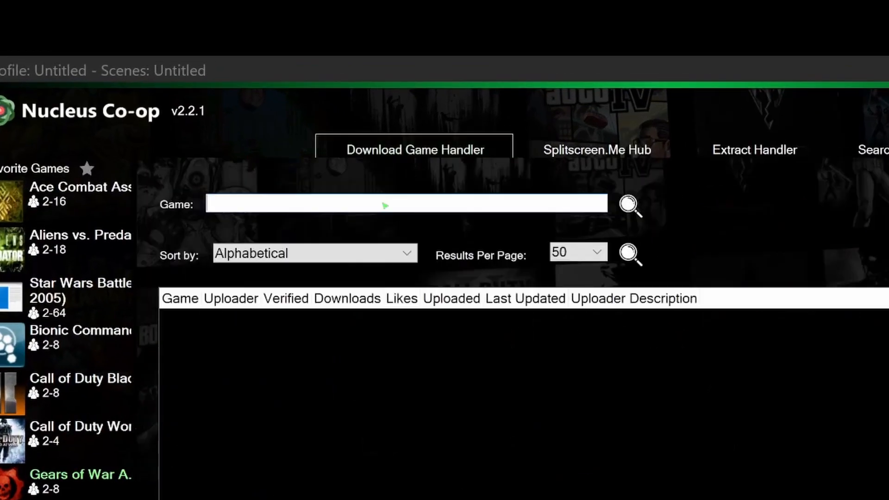
pyautogui.write('metal gear solid')
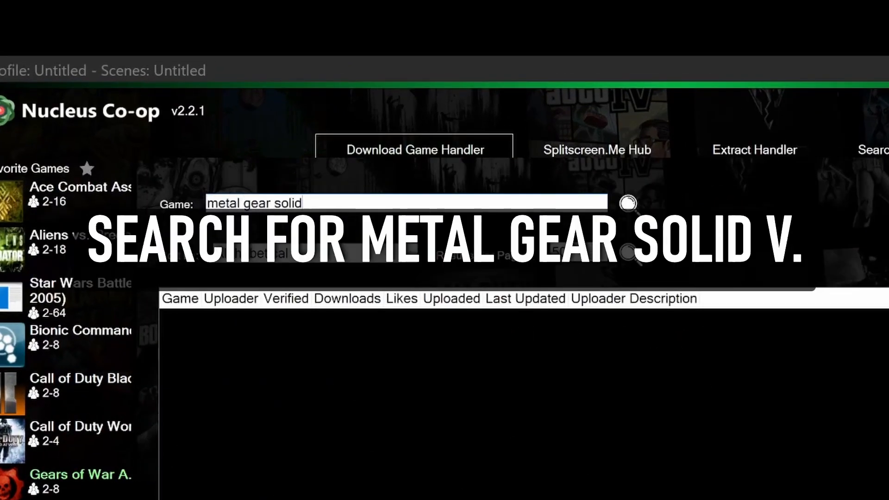
pyautogui.click(627, 204)
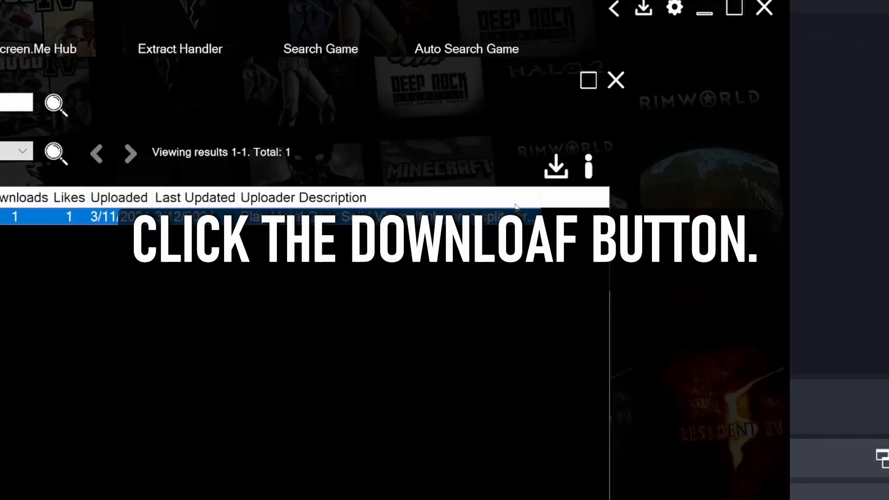
pyautogui.click(555, 170)
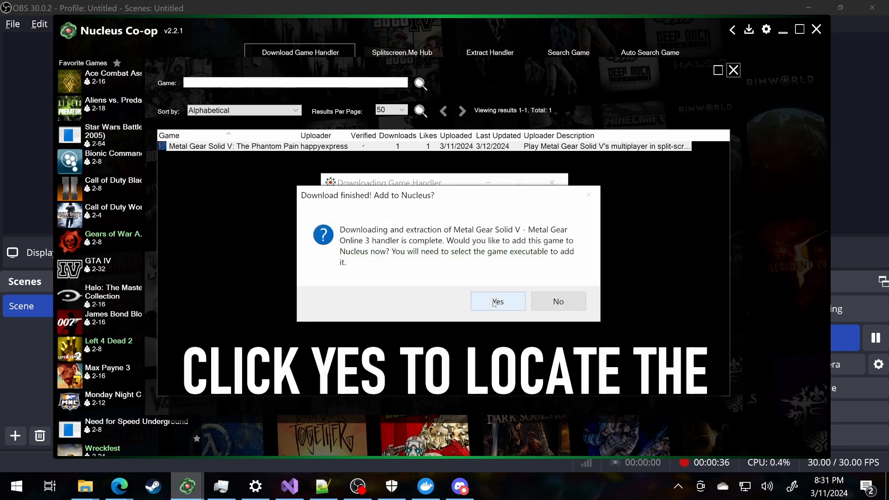
# Step: Add the game now by selecting mgsvmgo.exe as its executable
pyautogui.click(498, 301)
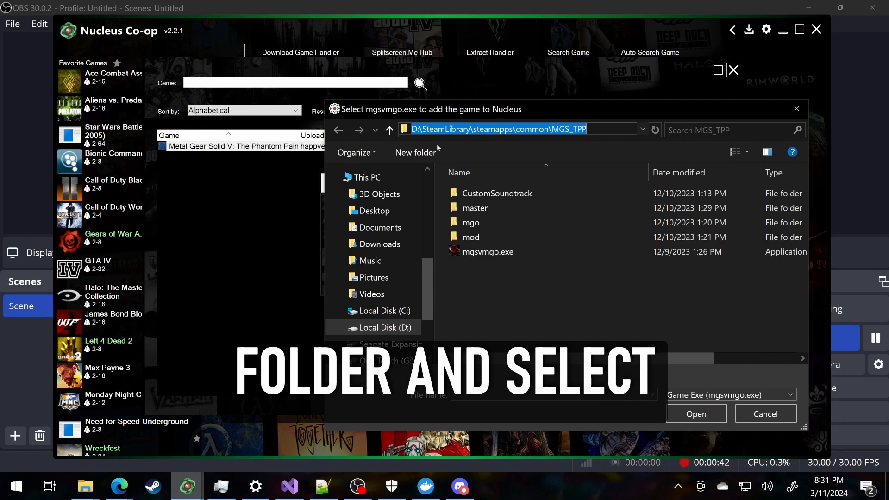
pyautogui.click(487, 251)
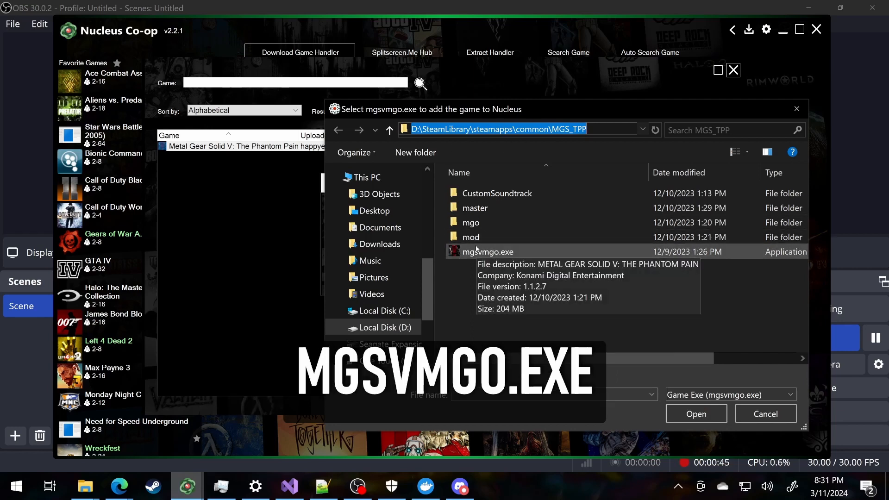
pyautogui.click(696, 414)
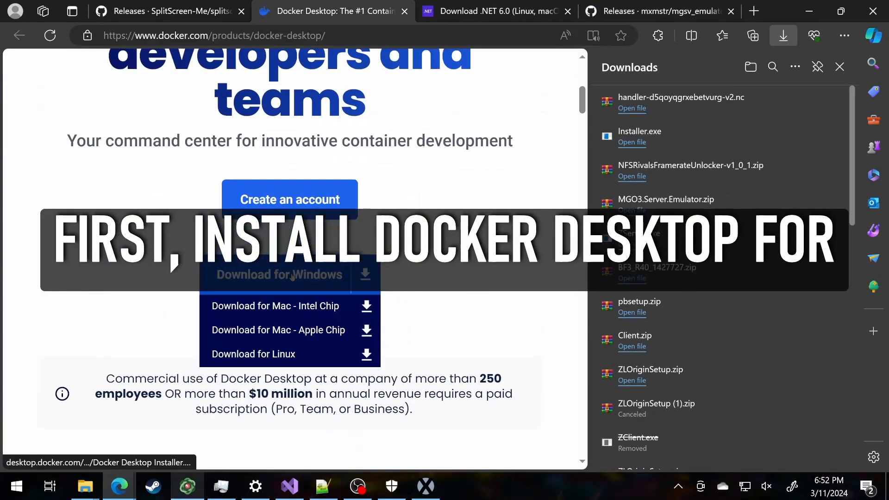
# Step: Download Docker Desktop for Windows and install the .NET 6.0 Runtime (x64) from Downloads
pyautogui.click(278, 274)
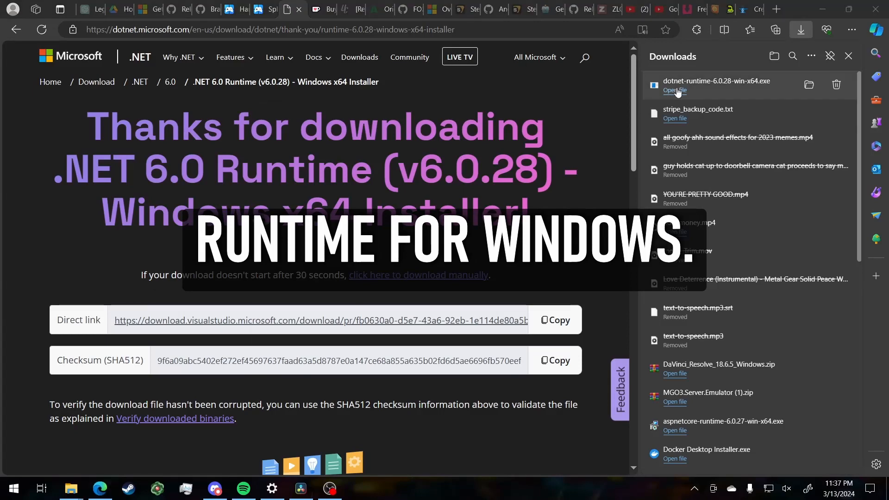
pyautogui.click(674, 90)
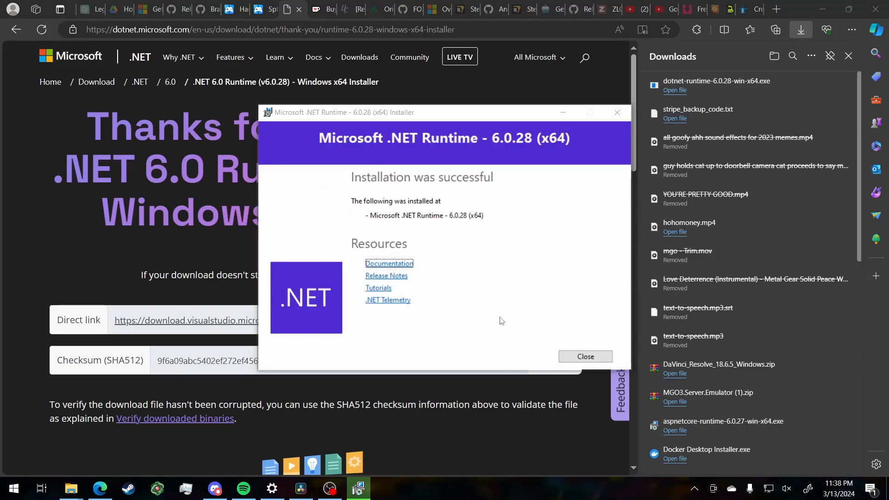
pyautogui.click(585, 357)
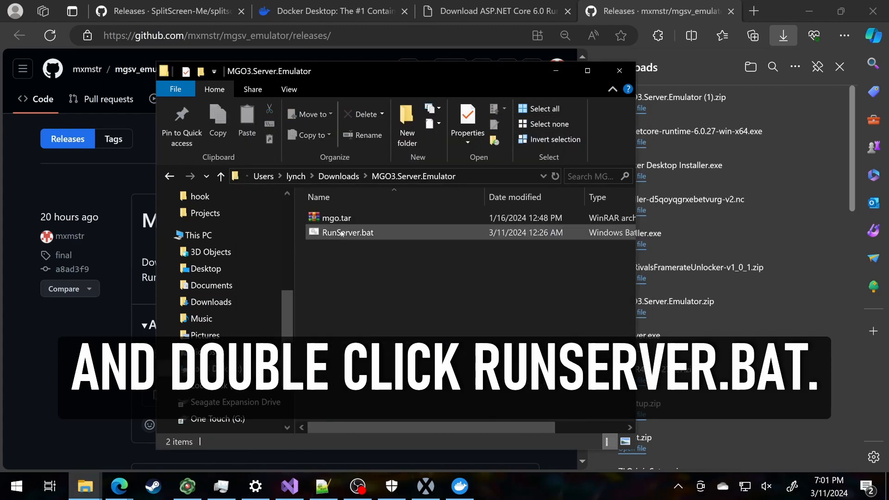
# Step: Run RunServer.bat in Downloads\MGO3.Server.Emulator to start the local MGO3 server
pyautogui.doubleClick(348, 233)
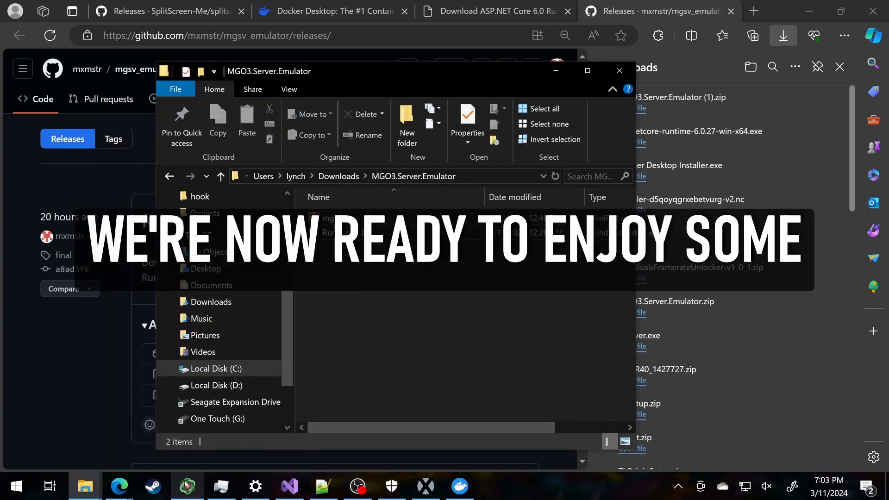
# Step: Assign the two player profiles, set Internal Resolution to 1080p and review the graphics presets
pyautogui.click(186, 486)
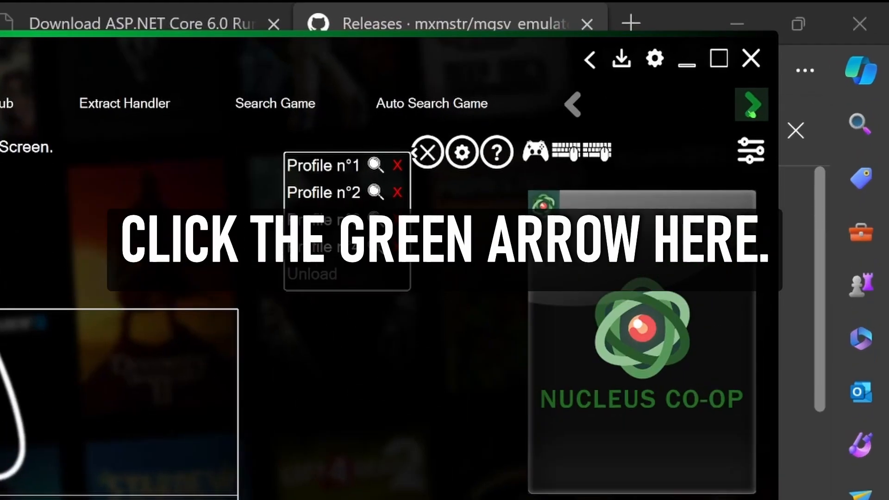
pyautogui.click(752, 104)
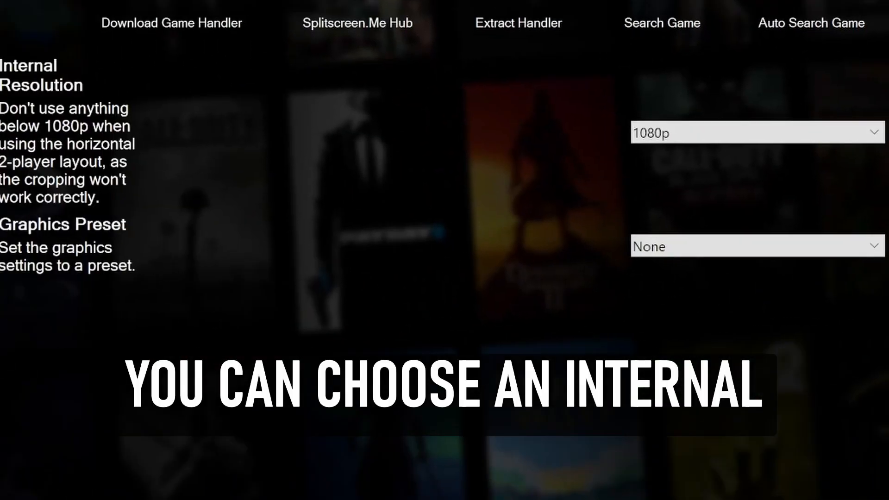
pyautogui.click(754, 132)
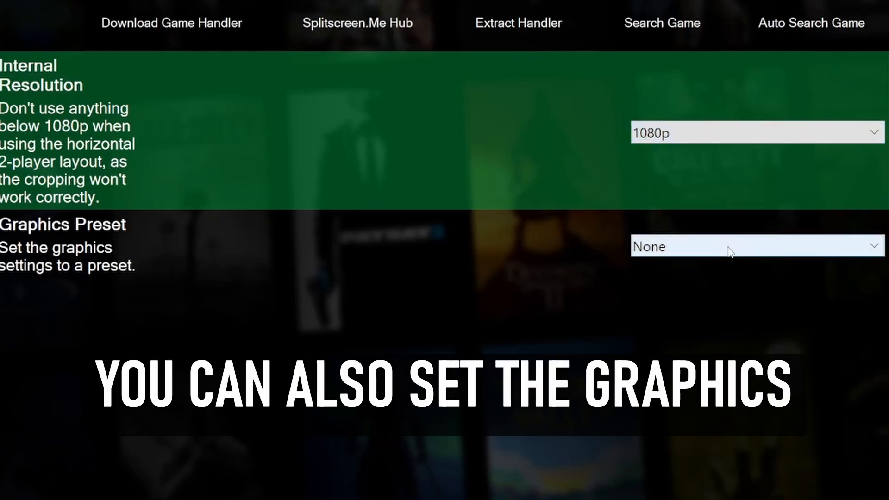
pyautogui.click(756, 246)
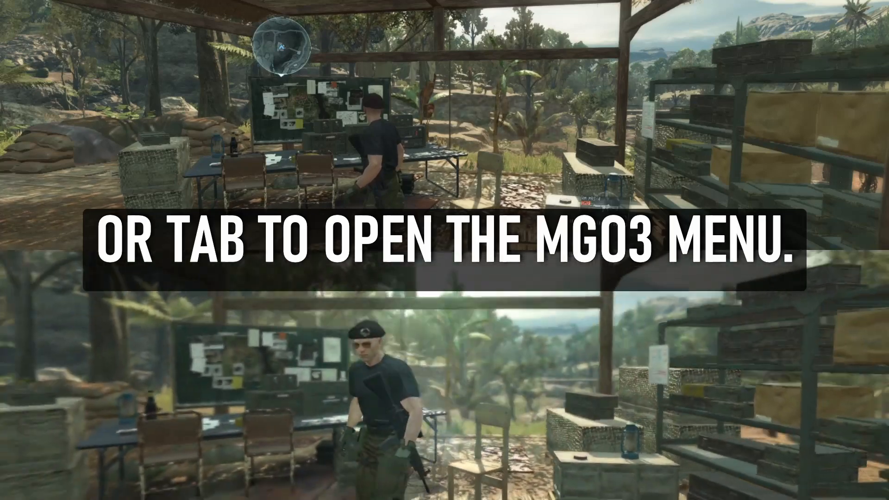
# Step: Bring up the MGO3 iDroid menu once both split-screen instances have loaded
pyautogui.press('Tab')
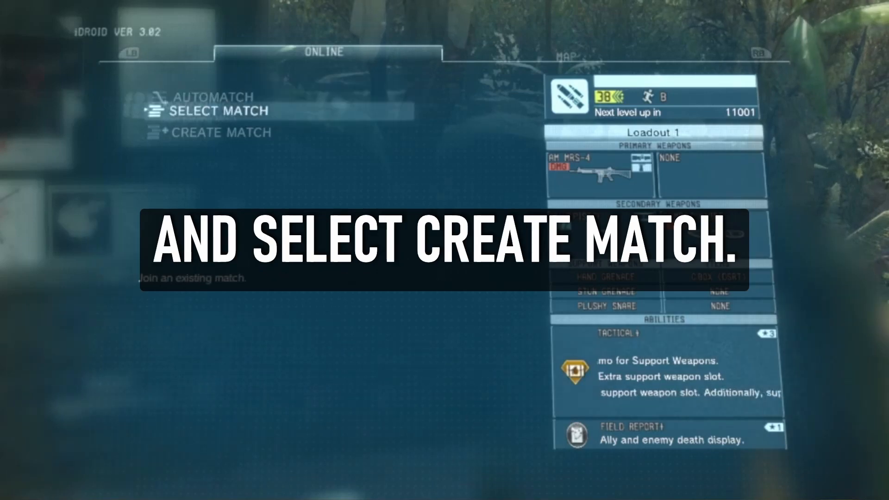
# Step: Create a match on Player1 and join it from Player2's Select Match list
pyautogui.click(222, 133)
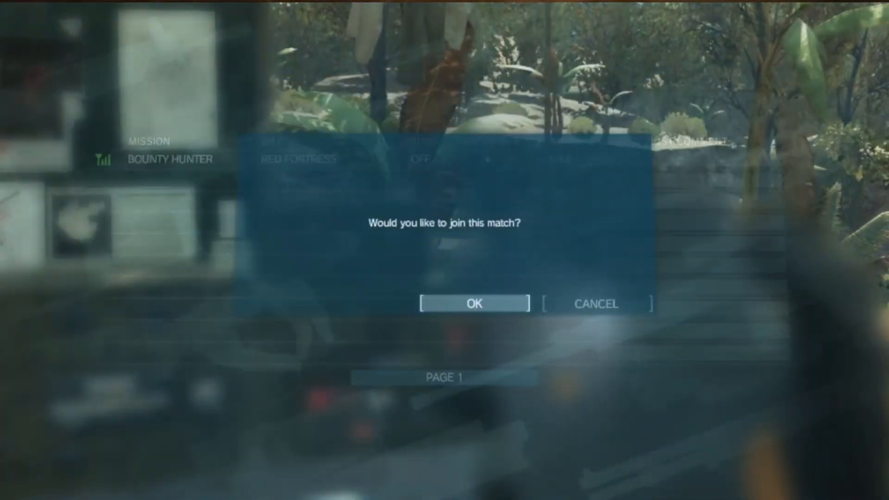
pyautogui.click(474, 303)
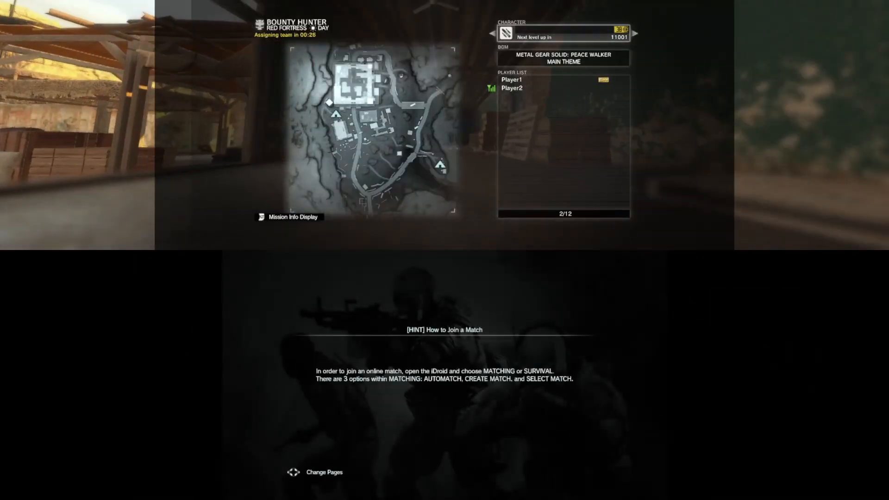